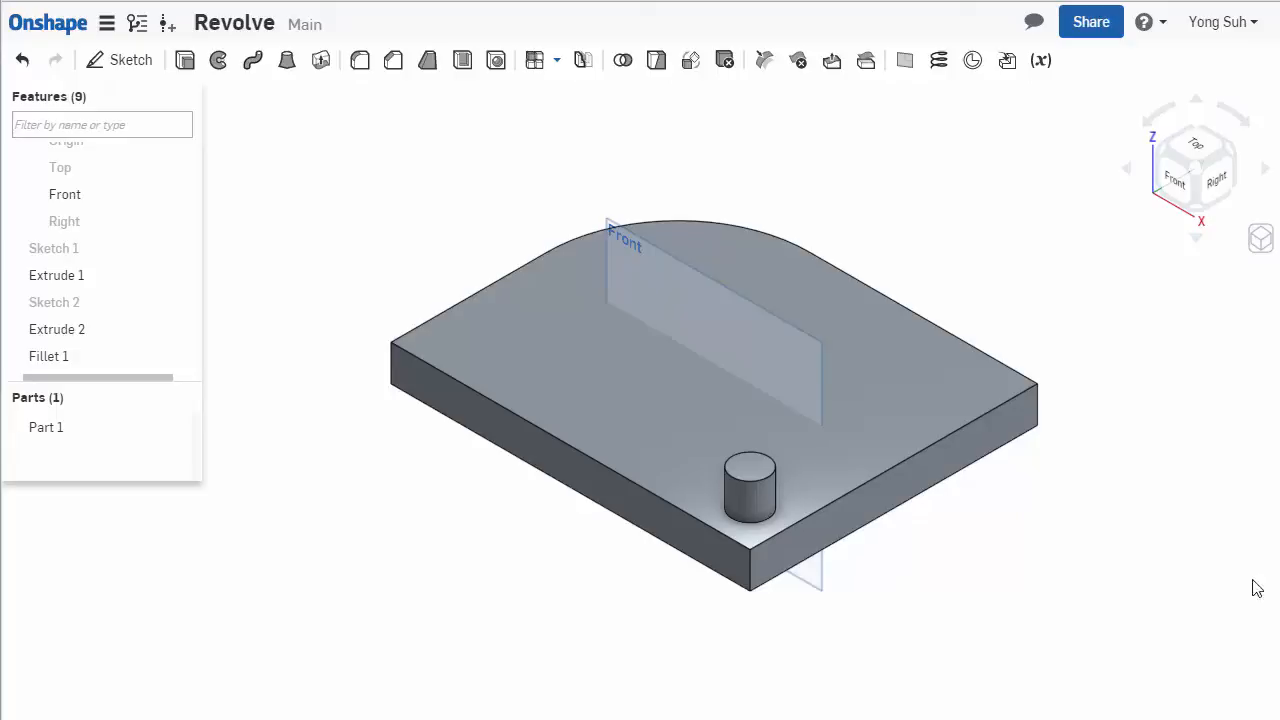
mouse_move(584, 60)
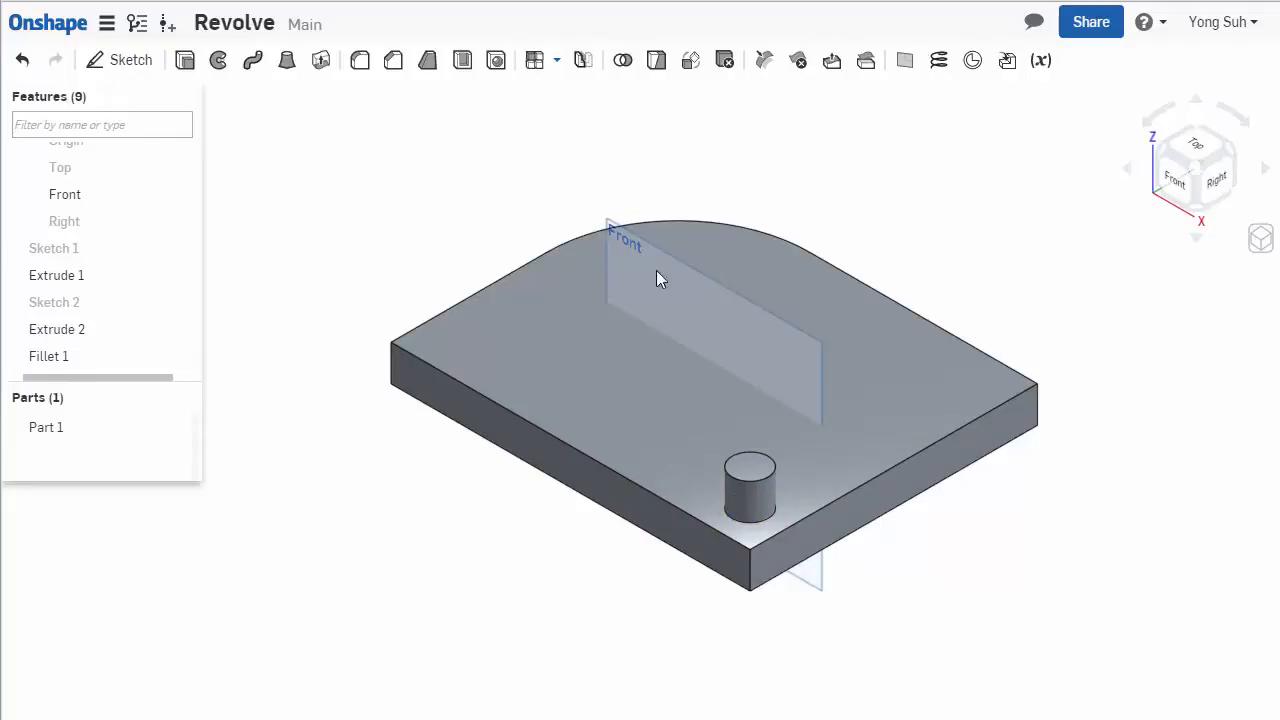
mouse_move(758, 504)
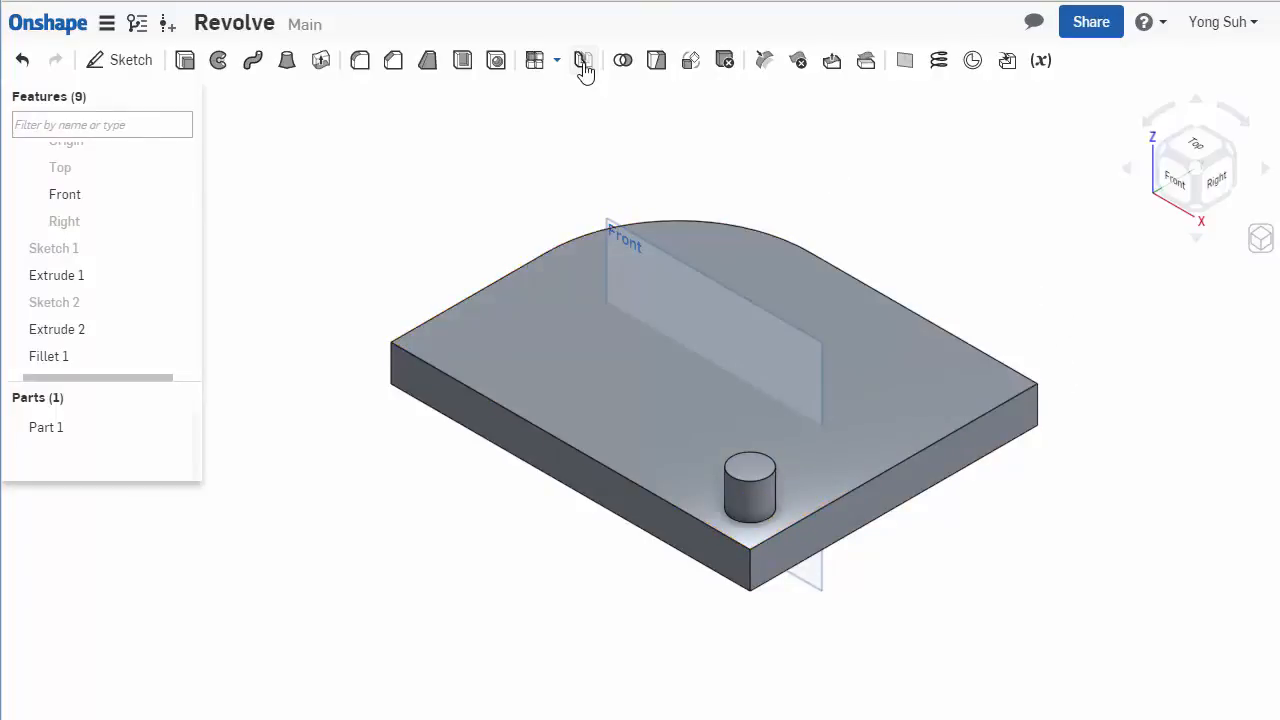
- Face-mirror the boss faces across the Front plane to add a second boss (Mirror 1)
click(584, 60)
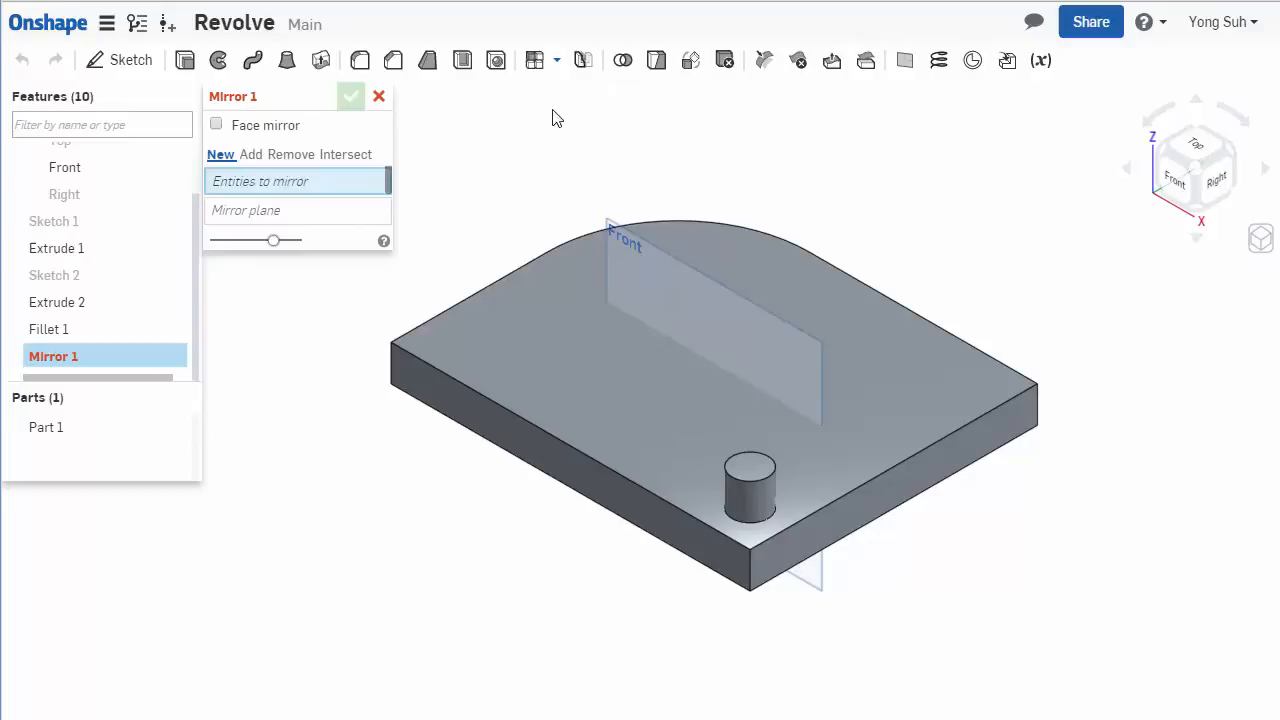
mouse_move(268, 132)
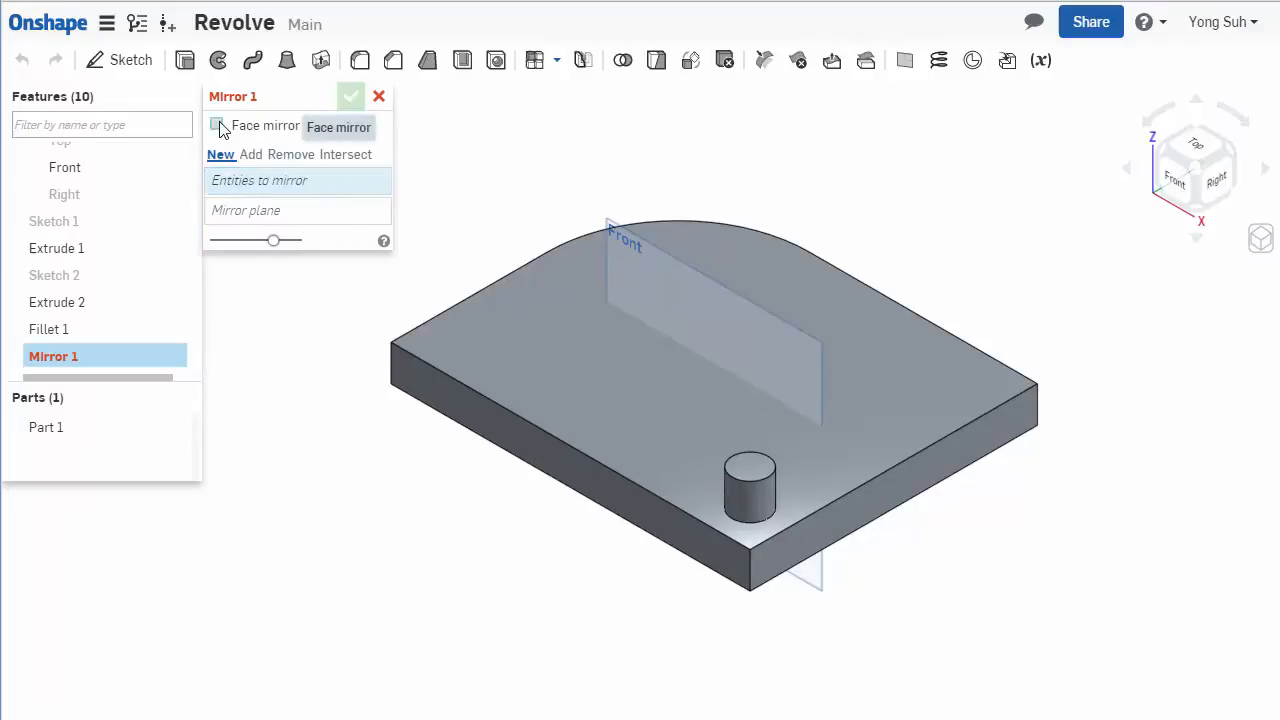
click(216, 124)
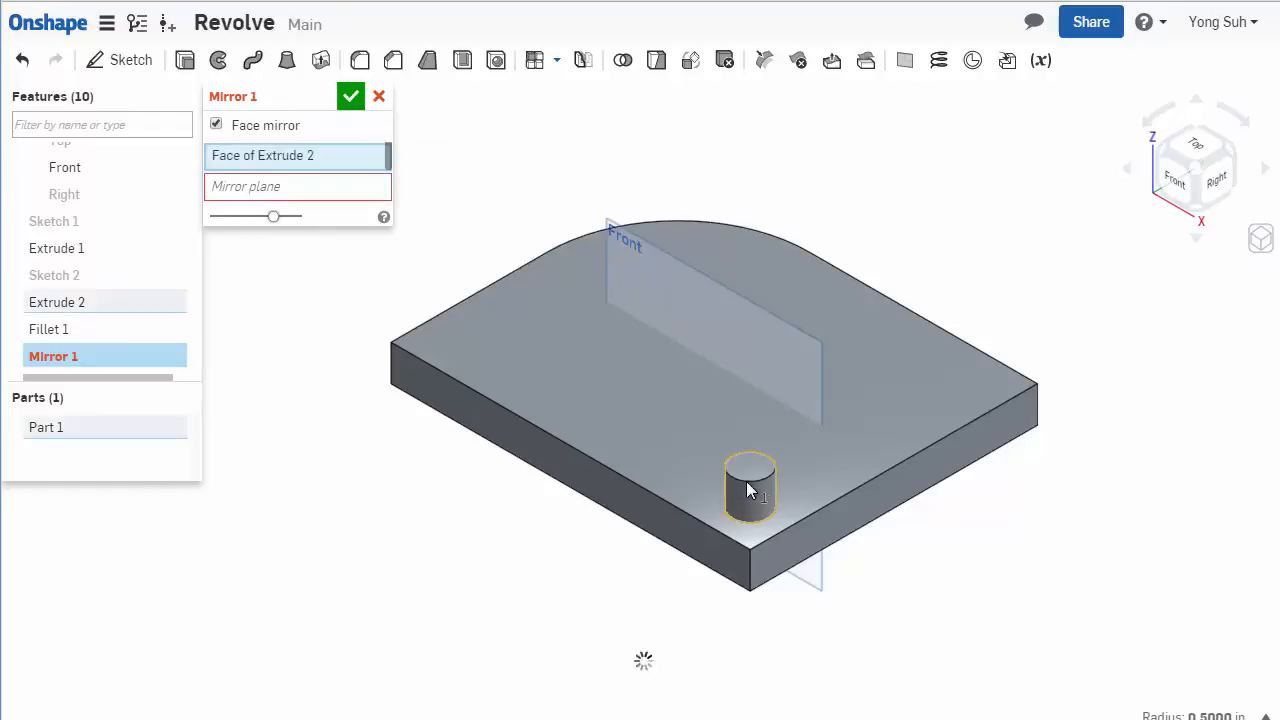
click(750, 488)
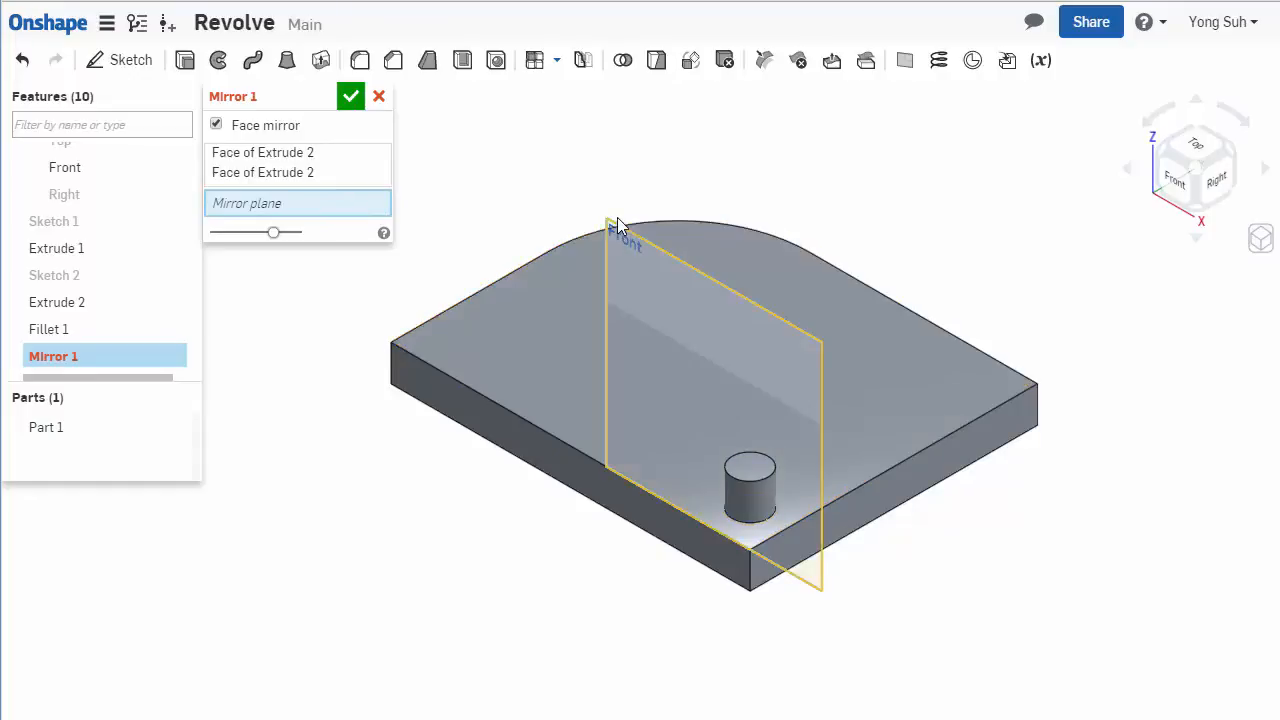
click(64, 168)
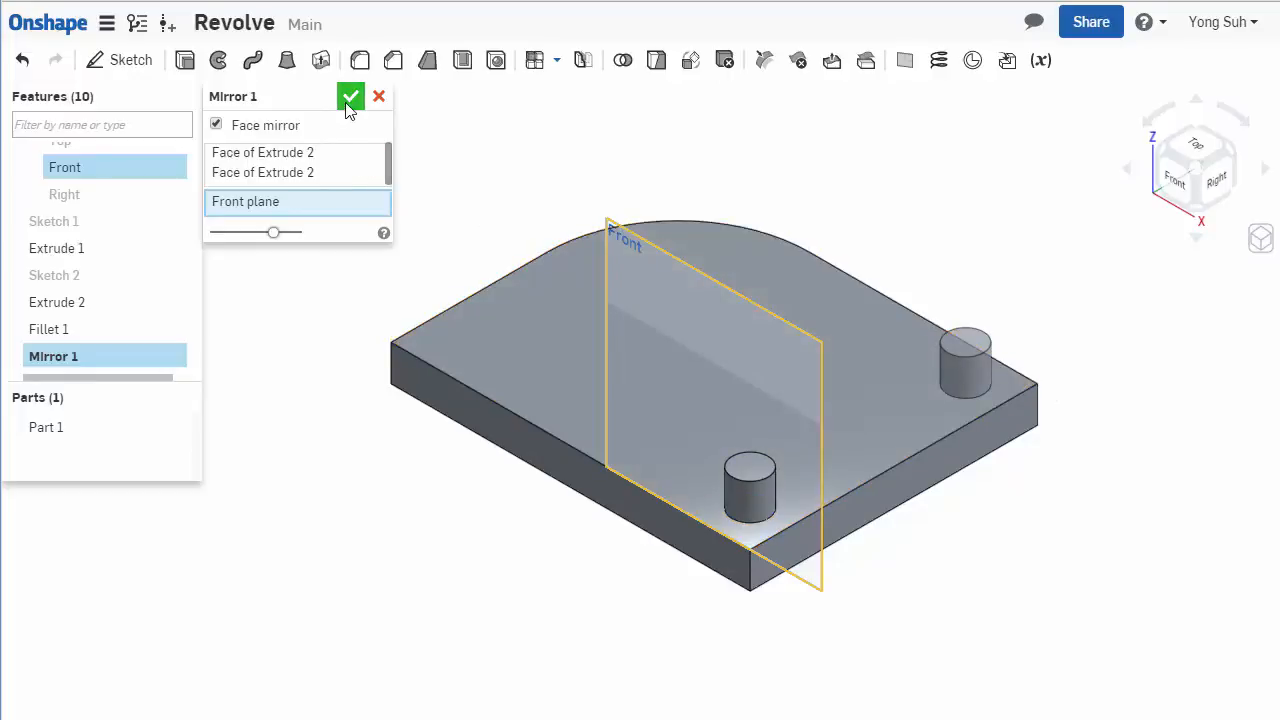
click(350, 96)
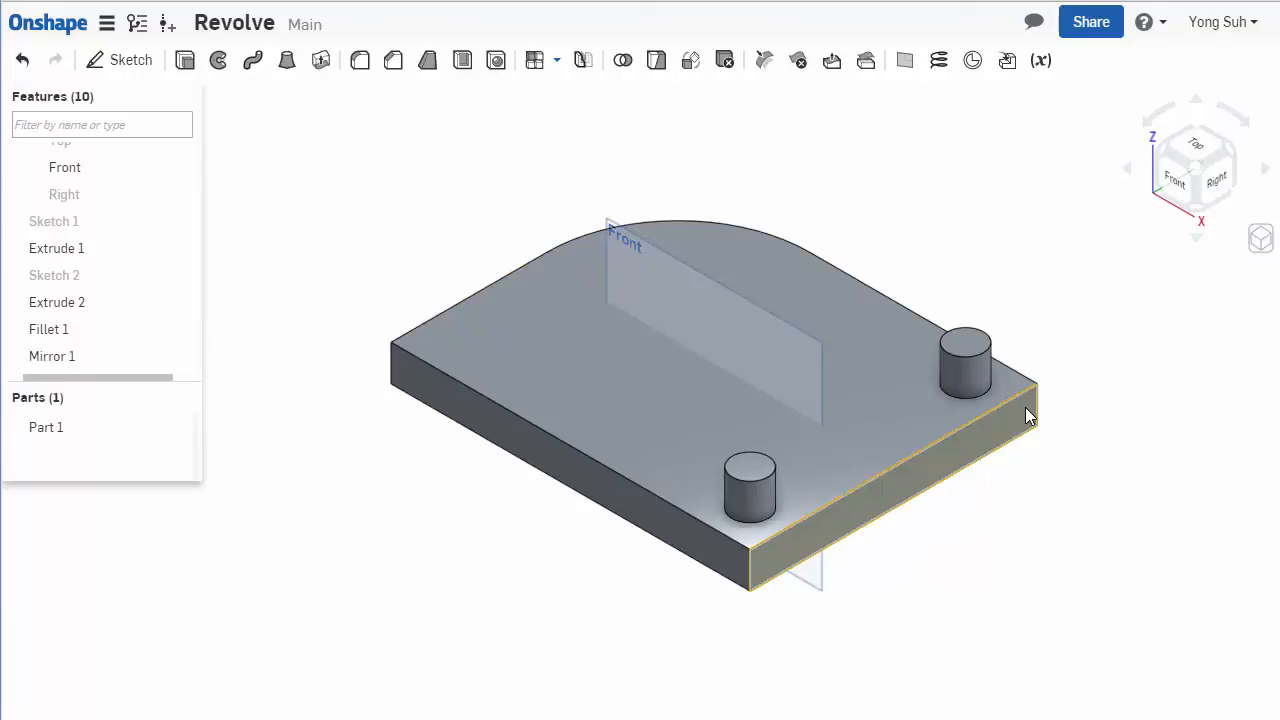
mouse_move(630, 130)
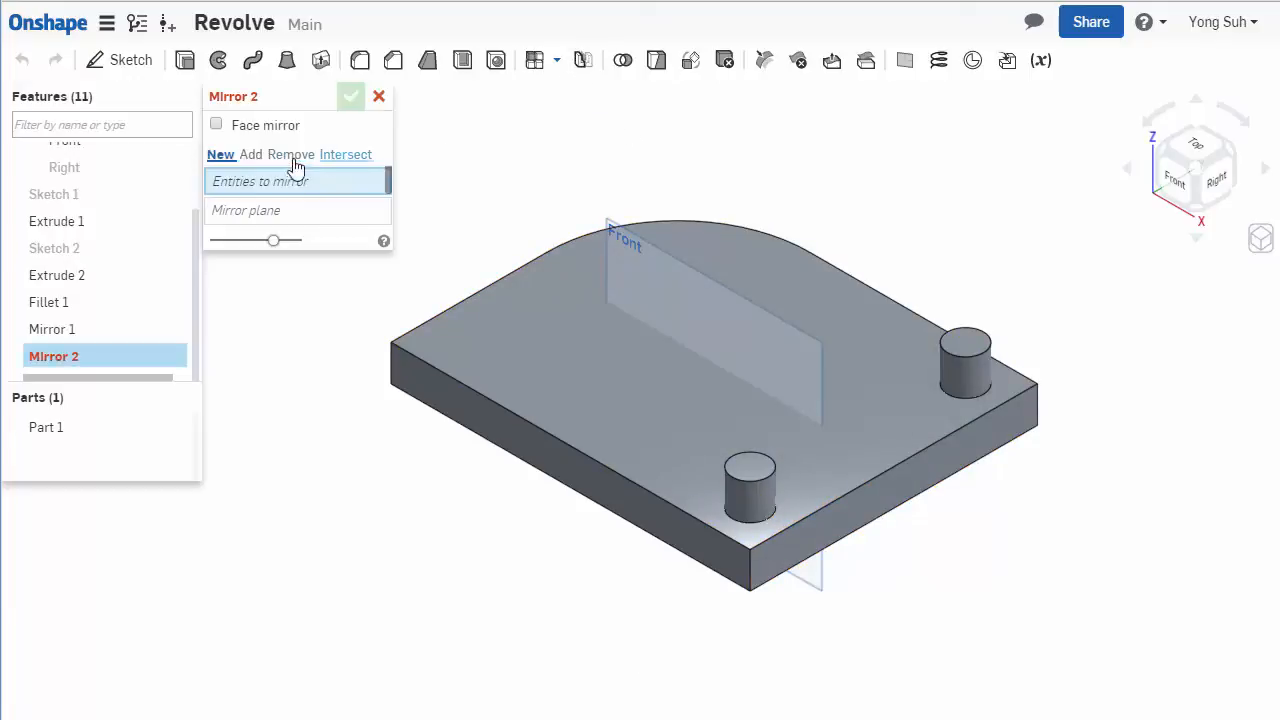
mouse_move(280, 136)
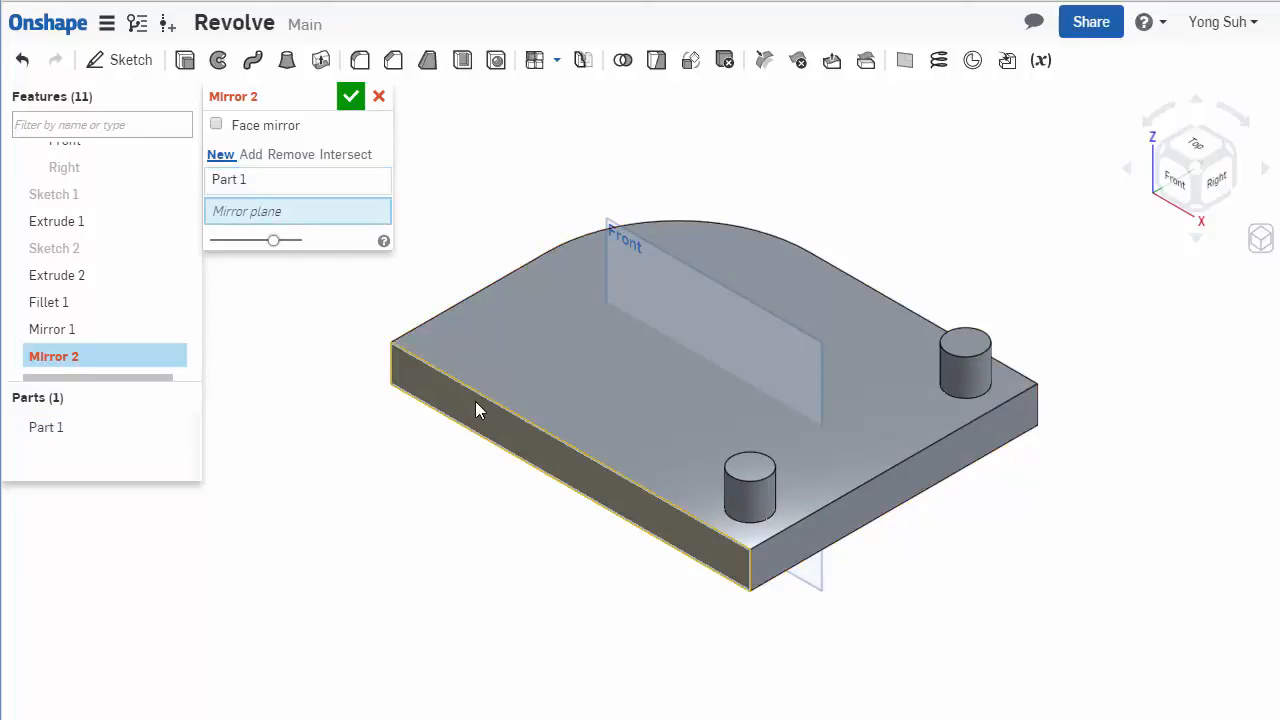
- Mirror Part 1 about the plate's end face, doubling the body with four bosses
click(480, 410)
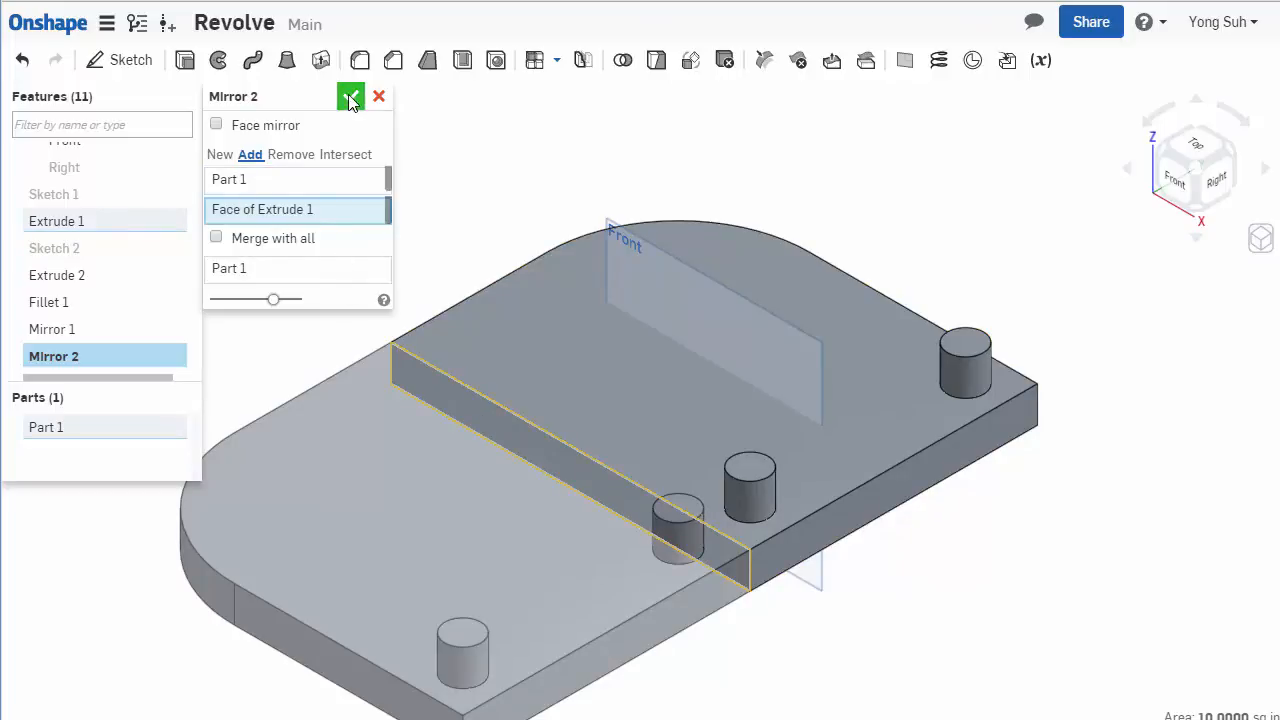
click(350, 96)
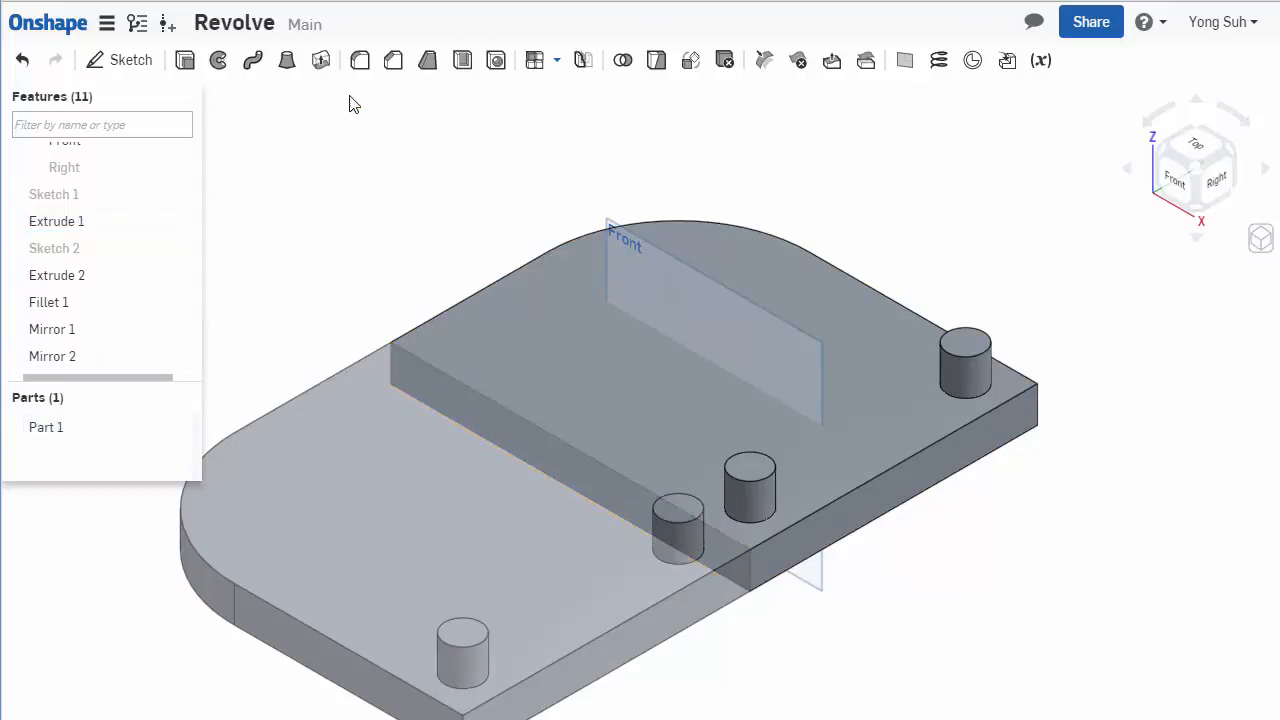